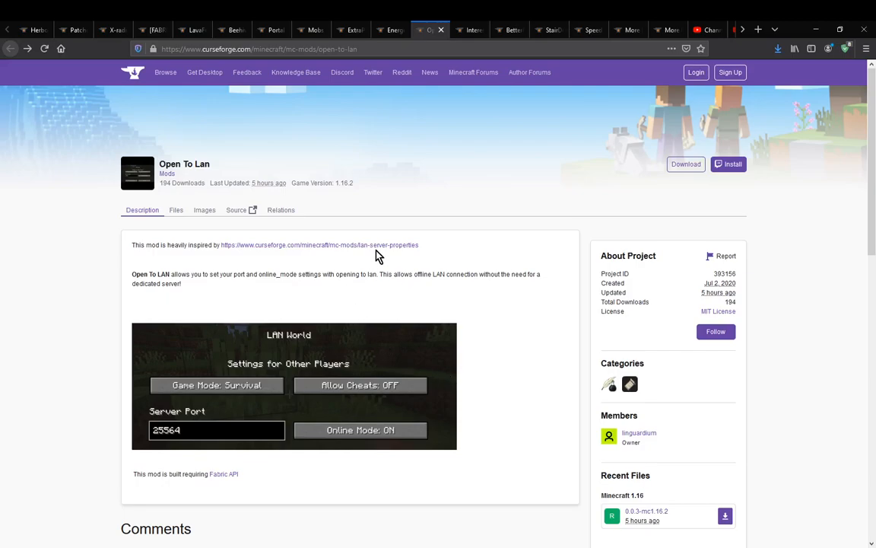
mouse_move(373, 250)
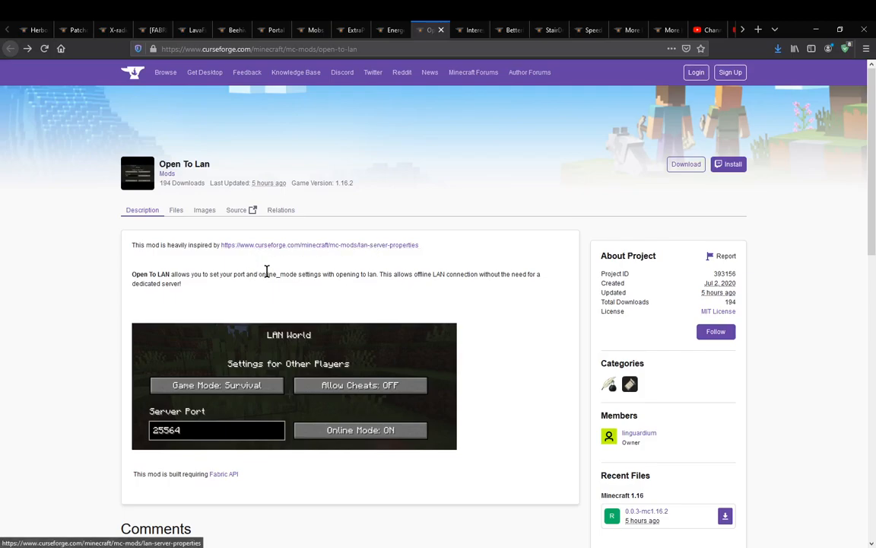
mouse_move(255, 364)
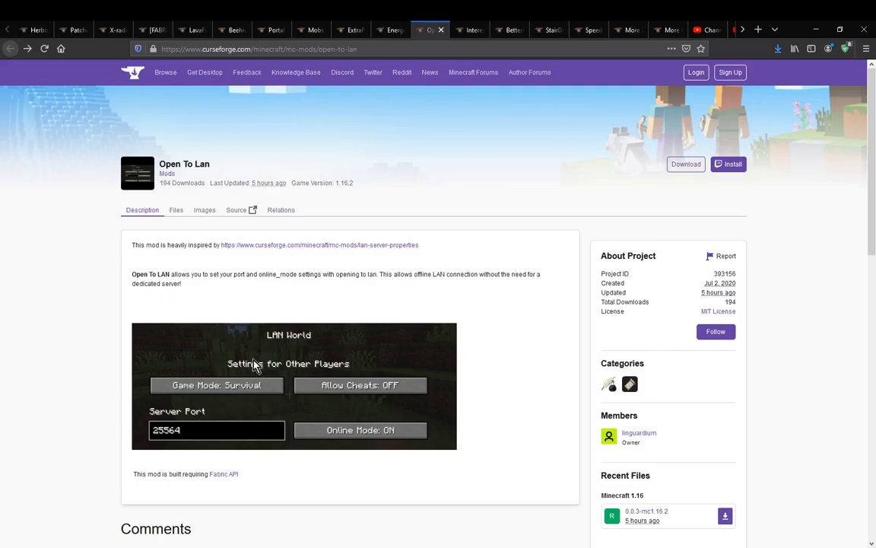
mouse_move(310, 351)
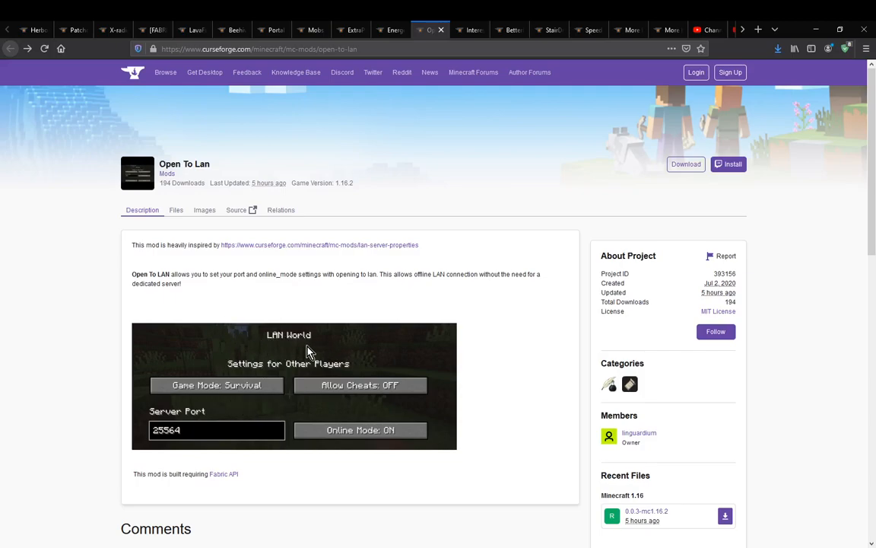
mouse_move(137, 423)
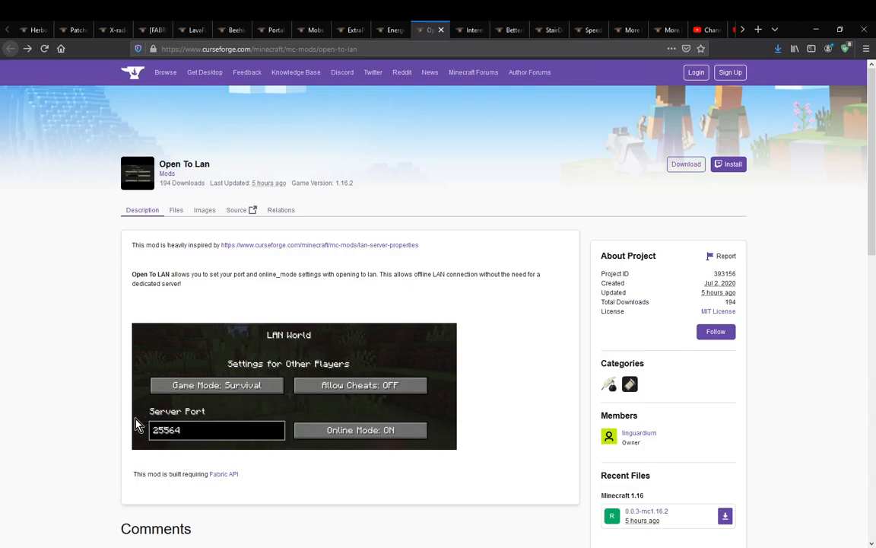
mouse_move(395, 447)
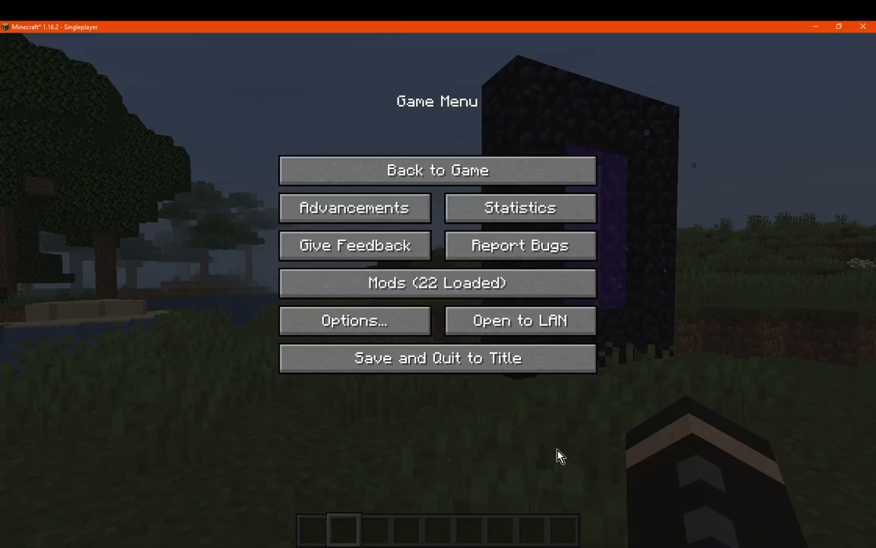
Bring up the LAN World settings from the Game Menu, showing server port 25565.
left_click(520, 320)
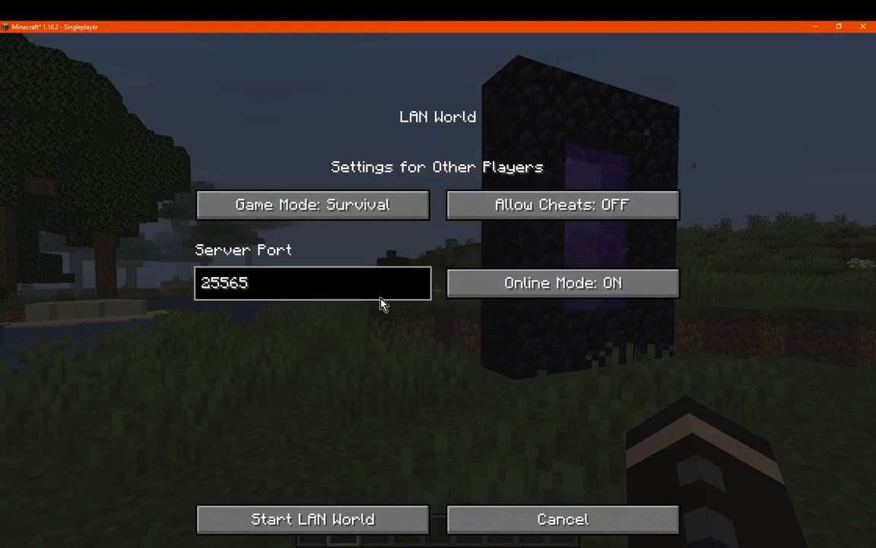
mouse_move(464, 335)
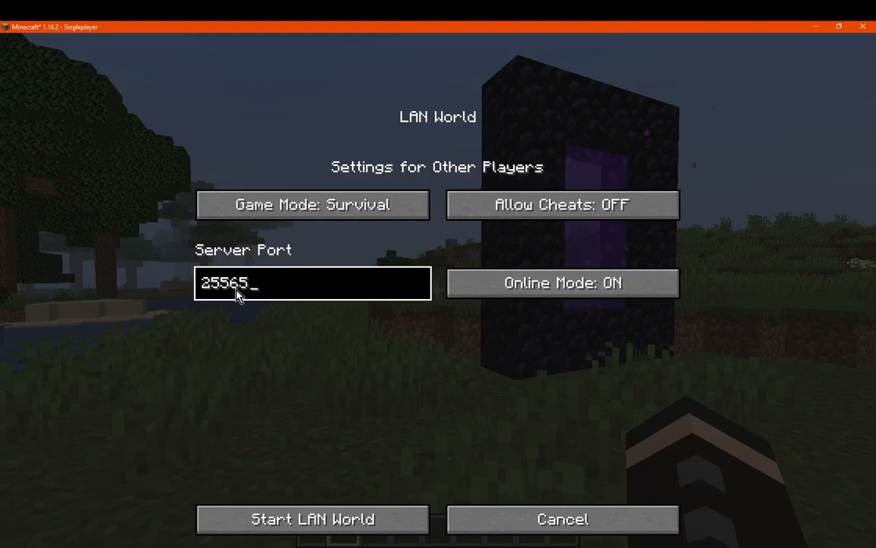
mouse_move(362, 504)
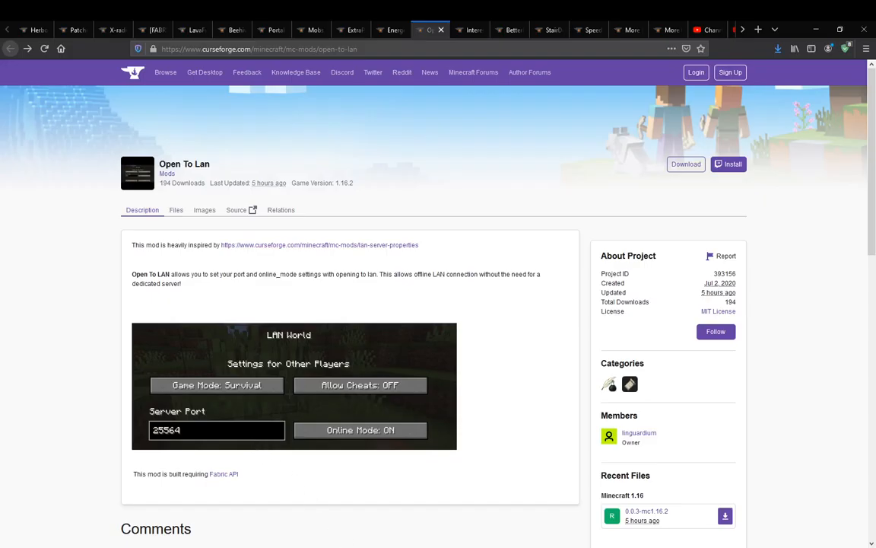
scroll("down", 3)
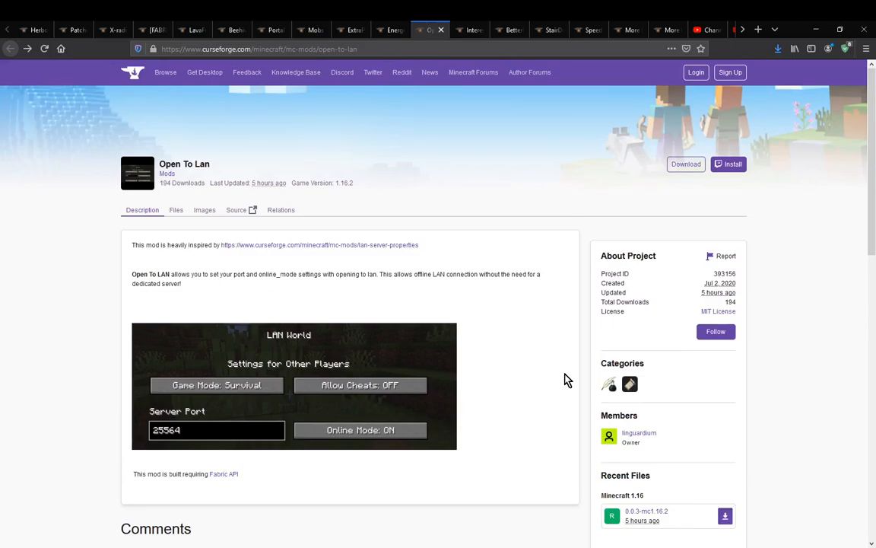
mouse_move(520, 380)
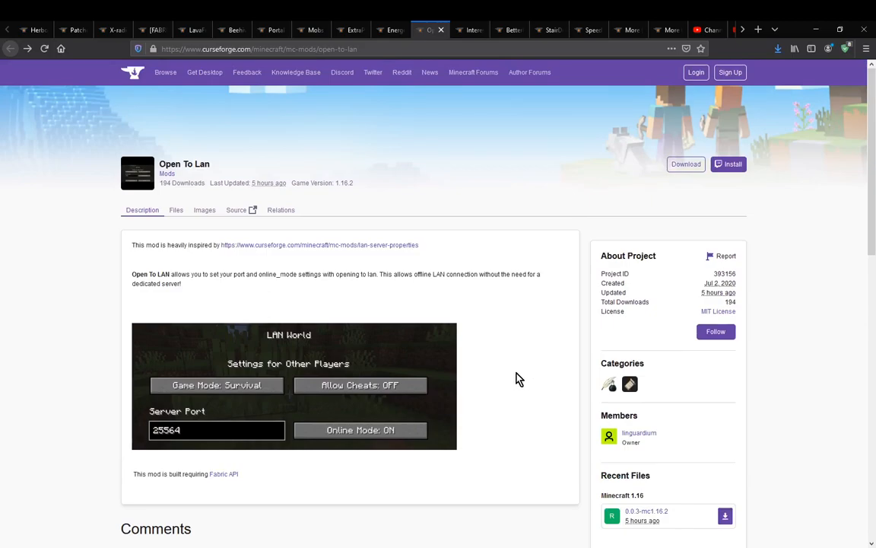
mouse_move(510, 380)
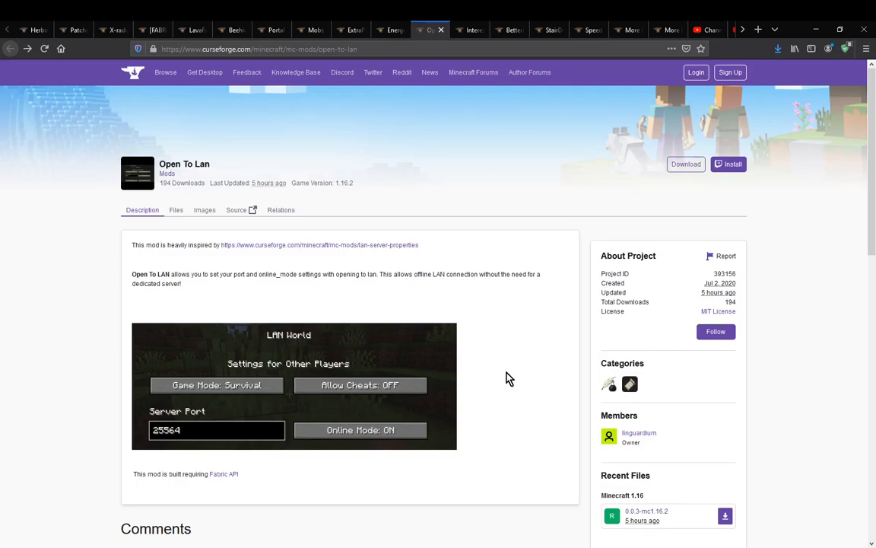
mouse_move(462, 347)
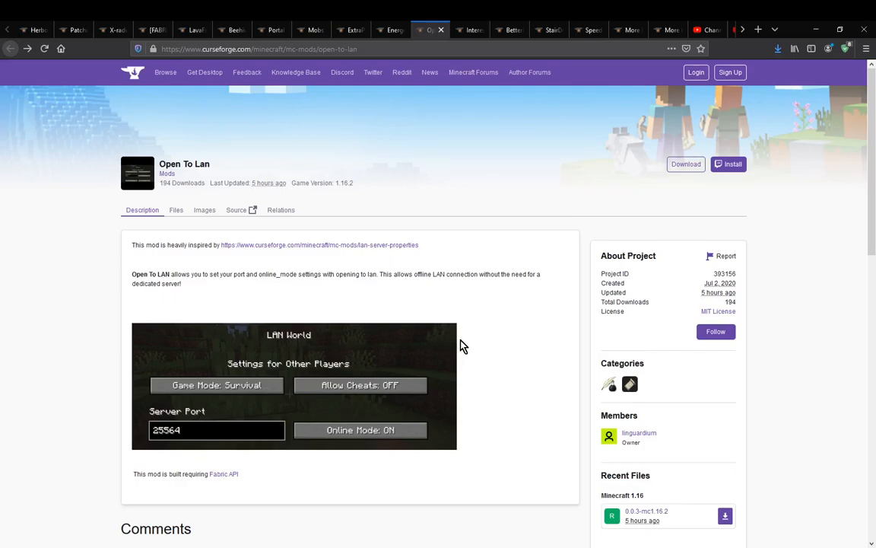
mouse_move(161, 286)
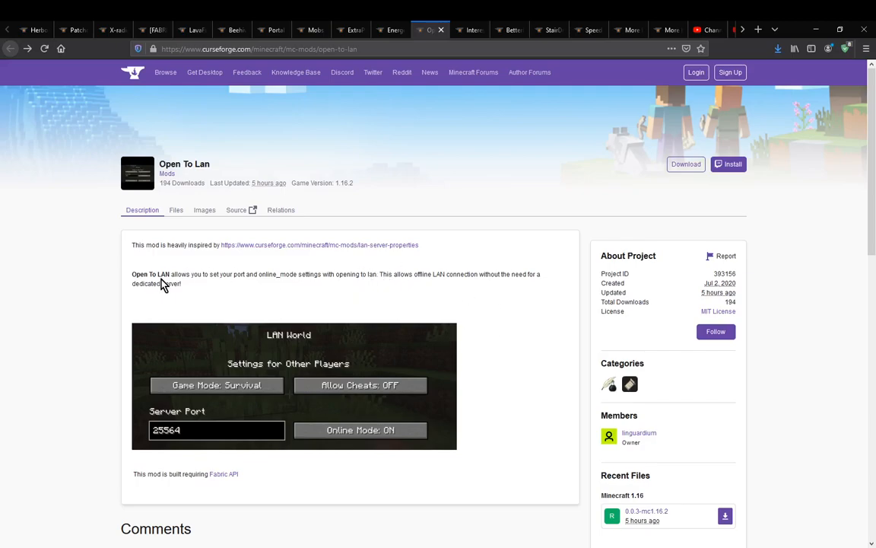
mouse_move(201, 274)
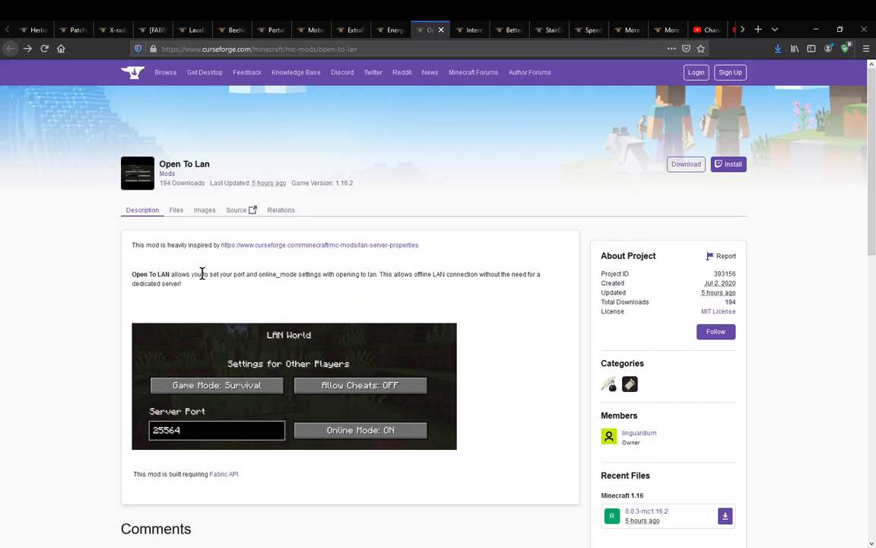
left_click_drag(202, 274, 333, 273)
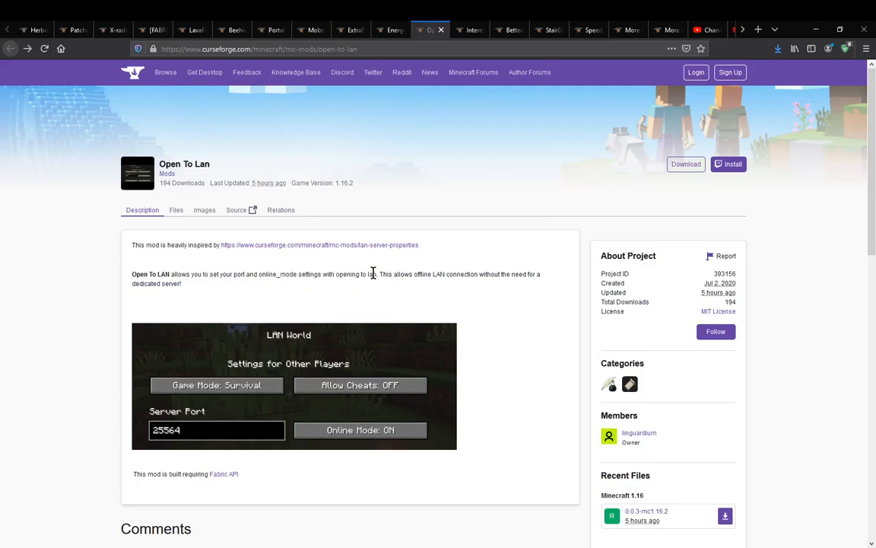
left_click_drag(377, 274, 542, 274)
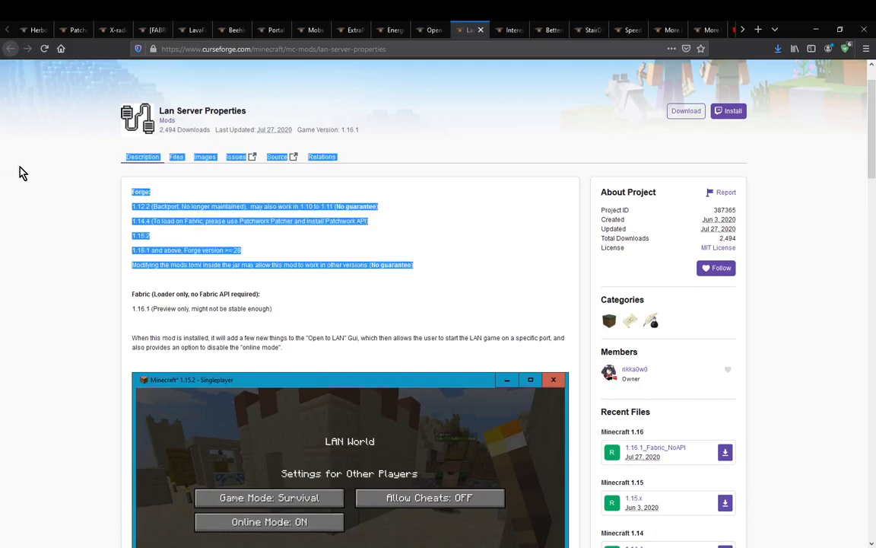
Scroll the Lan Server Properties description down to its LAN World screenshot with port 25565.
scroll("down", 3)
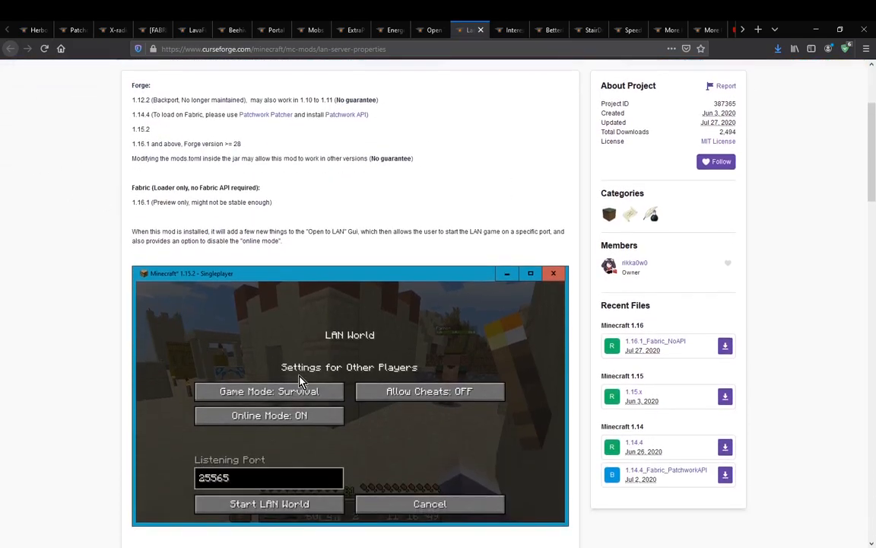
mouse_move(67, 349)
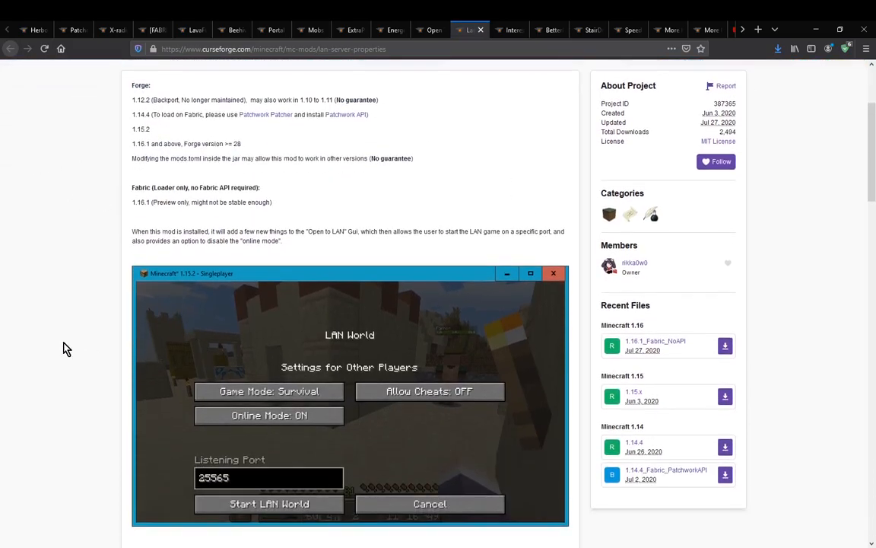
scroll("down", 3)
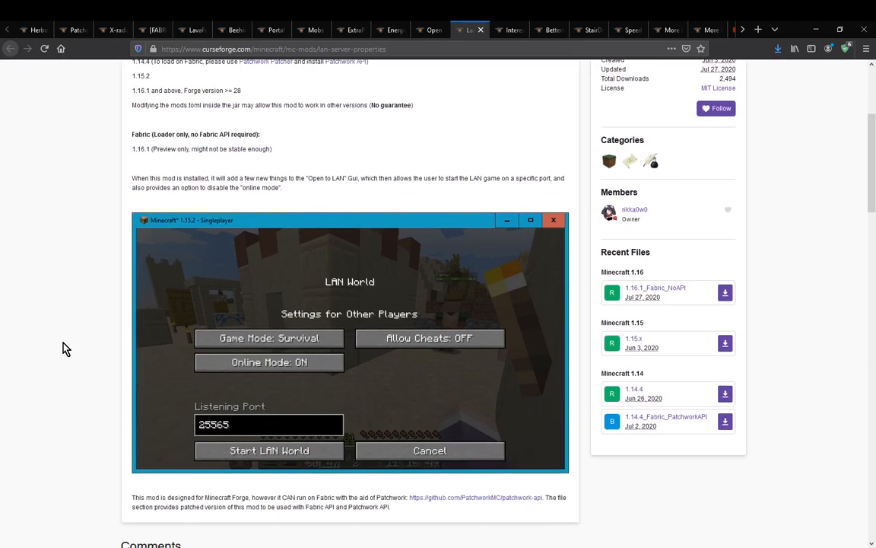
mouse_move(186, 168)
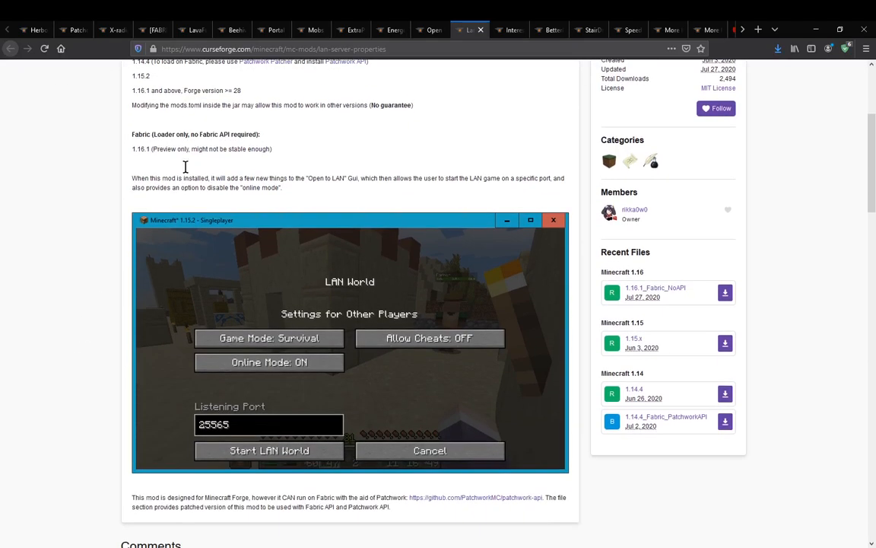
mouse_move(79, 281)
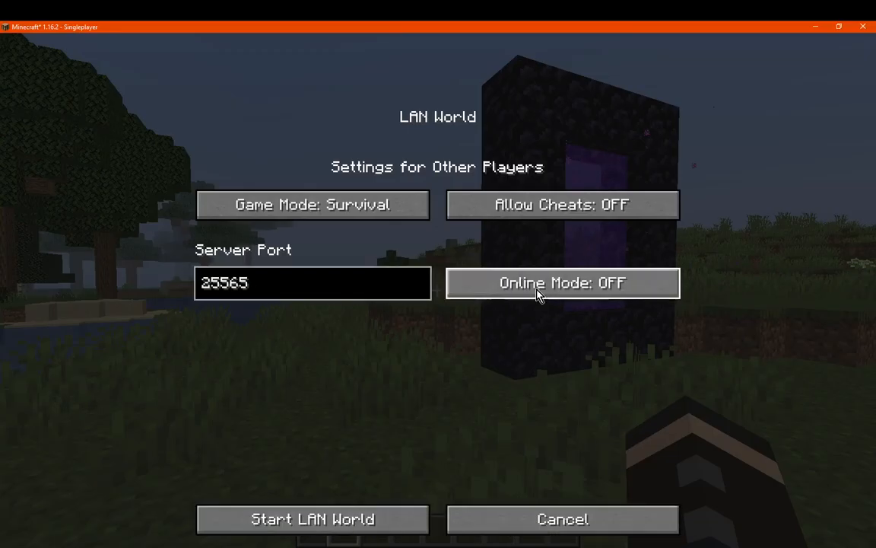
Start the LAN world on port 25565 with online mode off, then return to the Game Menu.
left_click(312, 519)
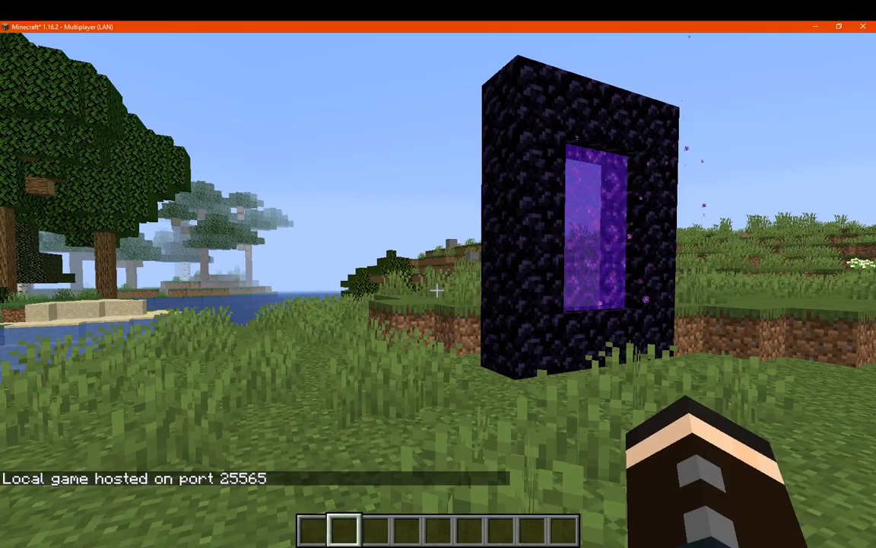
key("Escape")
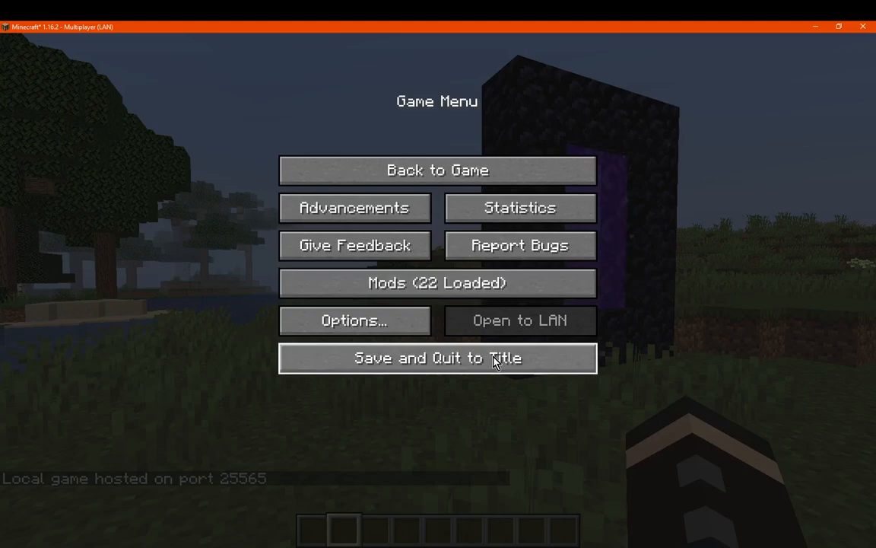
mouse_move(216, 480)
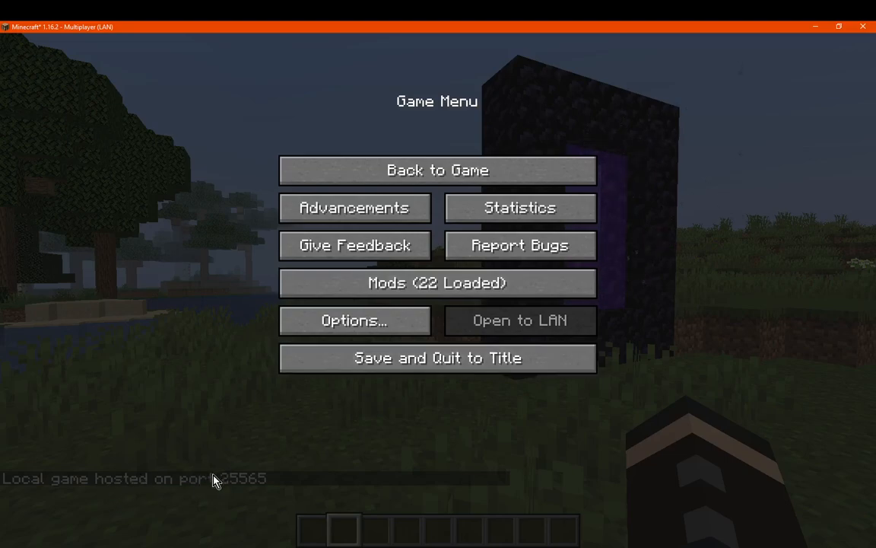